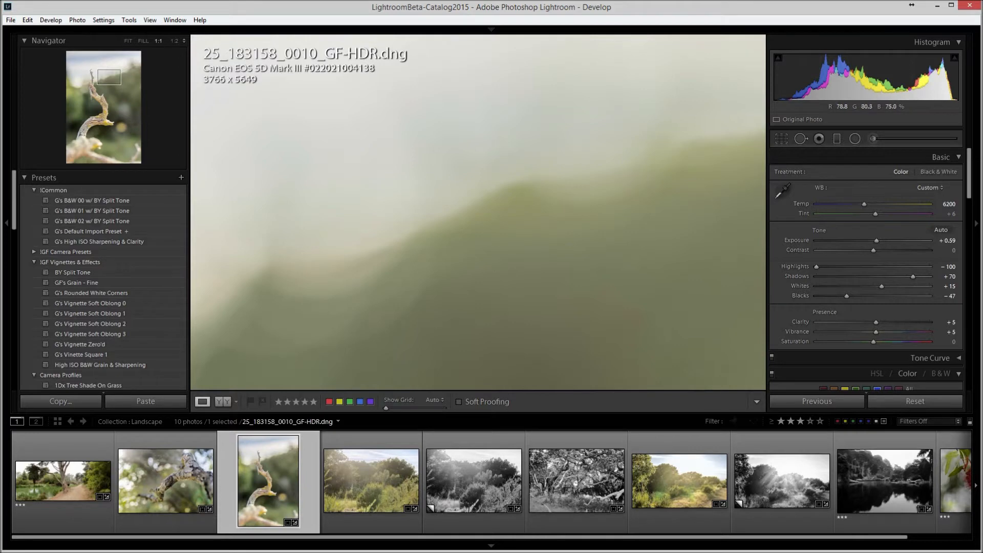
- Paint a darkening brush spot at Exposure -2.86 and duplicate it in the upper middle
left_click(872, 138)
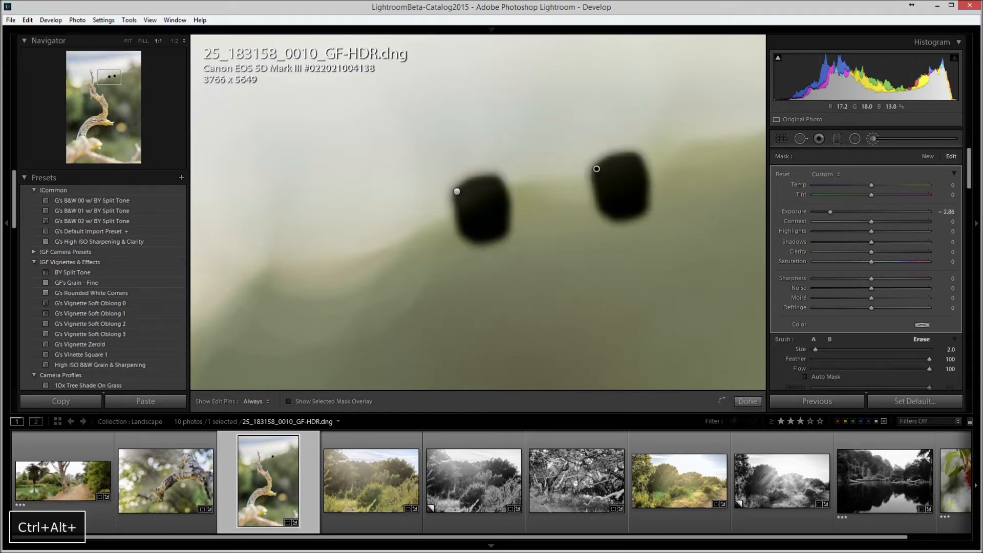
left_click(491, 111)
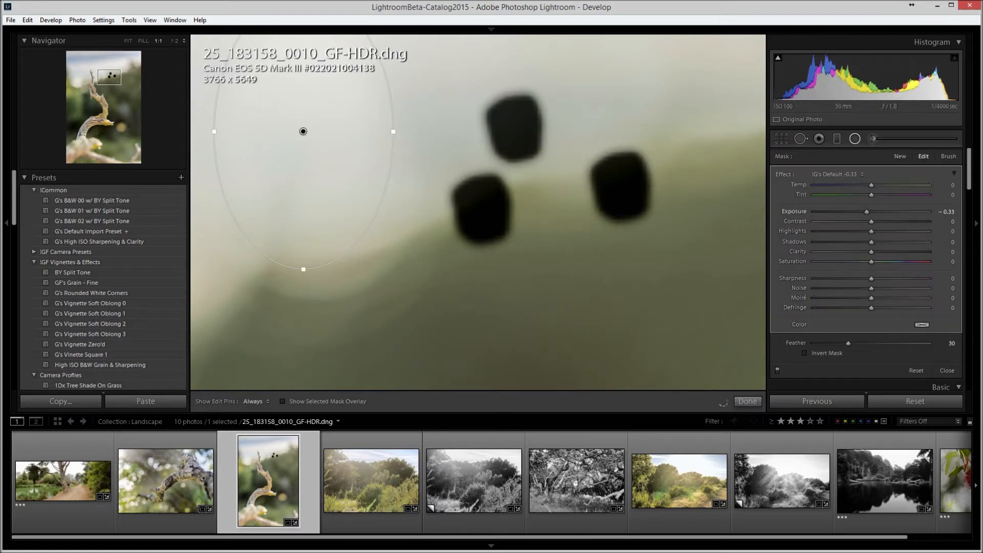
- Copy the negative-Exposure radial oval to the photo centre, then pick the Graduated Filter
left_click_drag(867, 211, 851, 211)
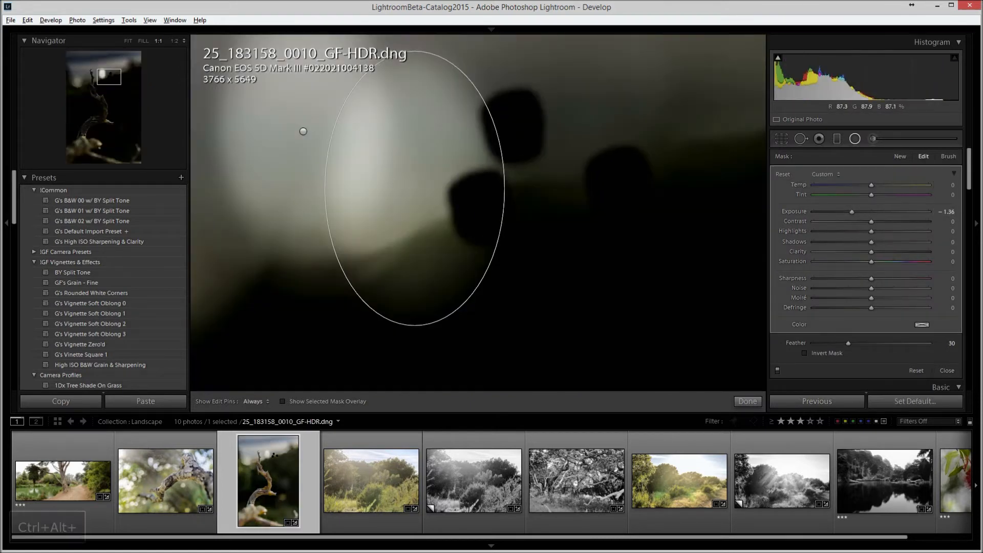
left_click(413, 188)
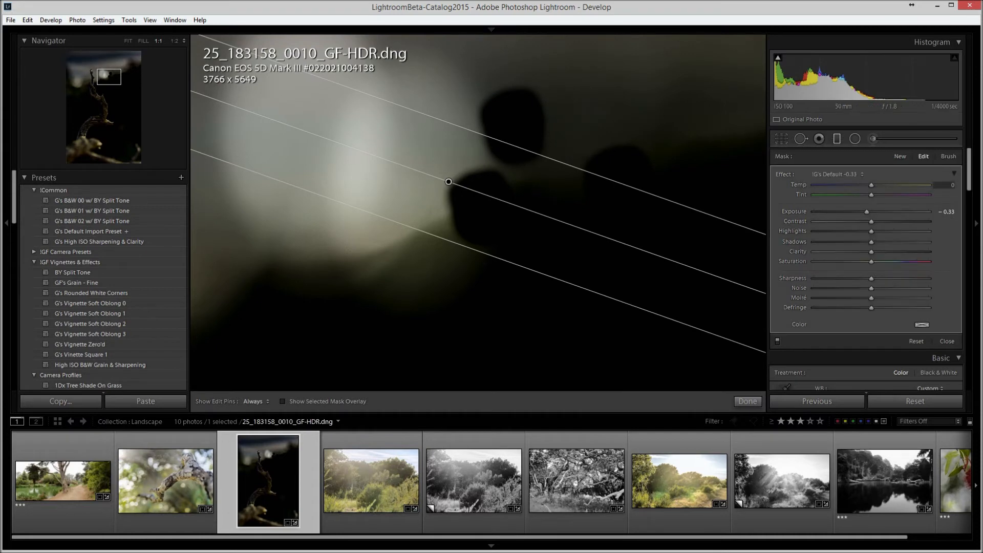
- Warm the diagonal gradient to Temp 54 and shift it higher across the photo
left_click_drag(870, 186, 903, 185)
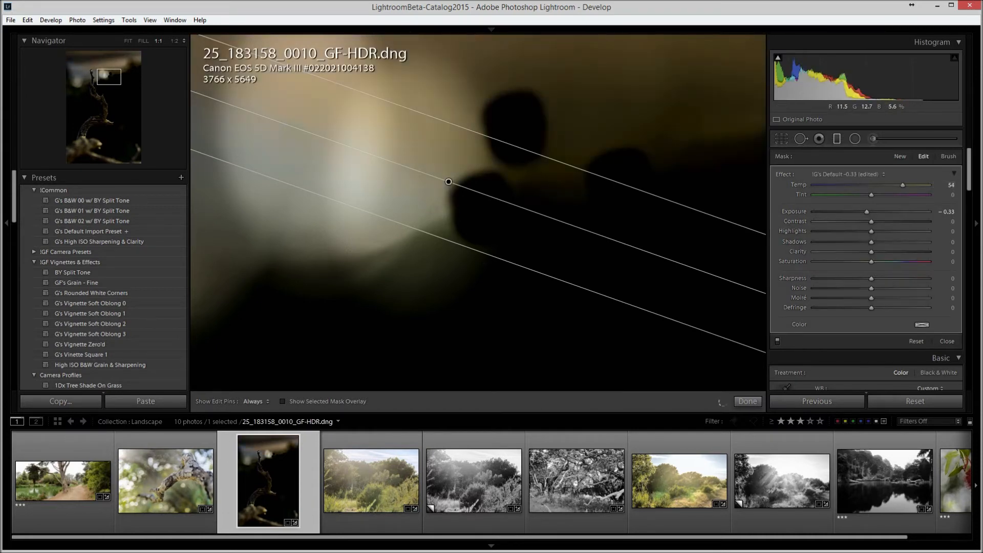
left_click_drag(448, 182, 459, 150)
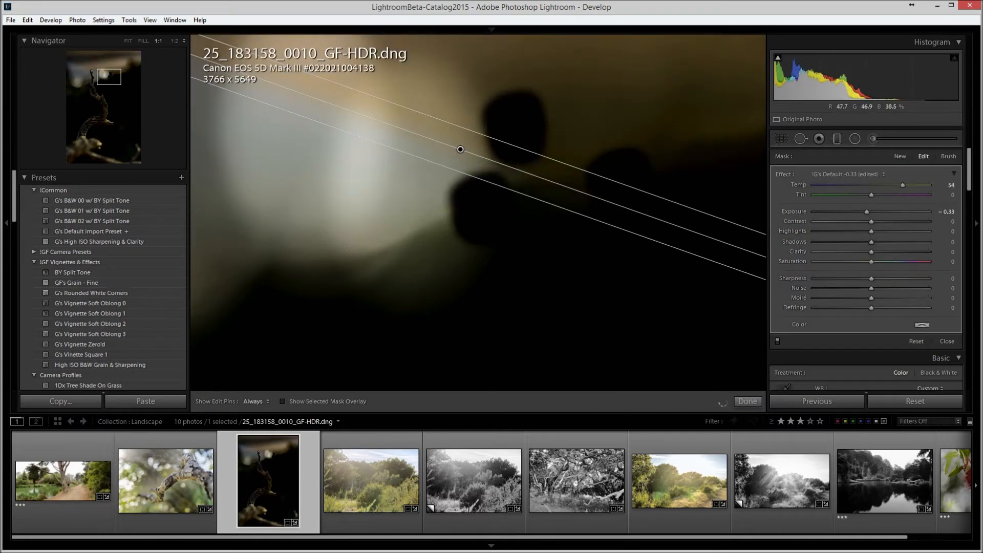